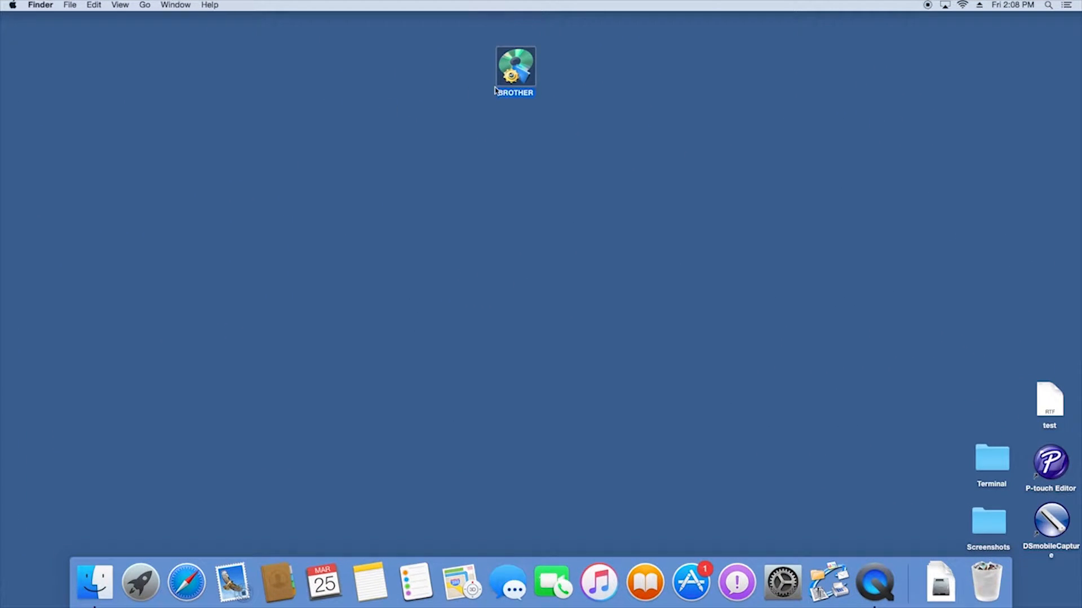
# Open the BROTHER disk, run StartHereOSX, and proceed with Local Connection (USB).
pyautogui.doubleClick(515, 66)
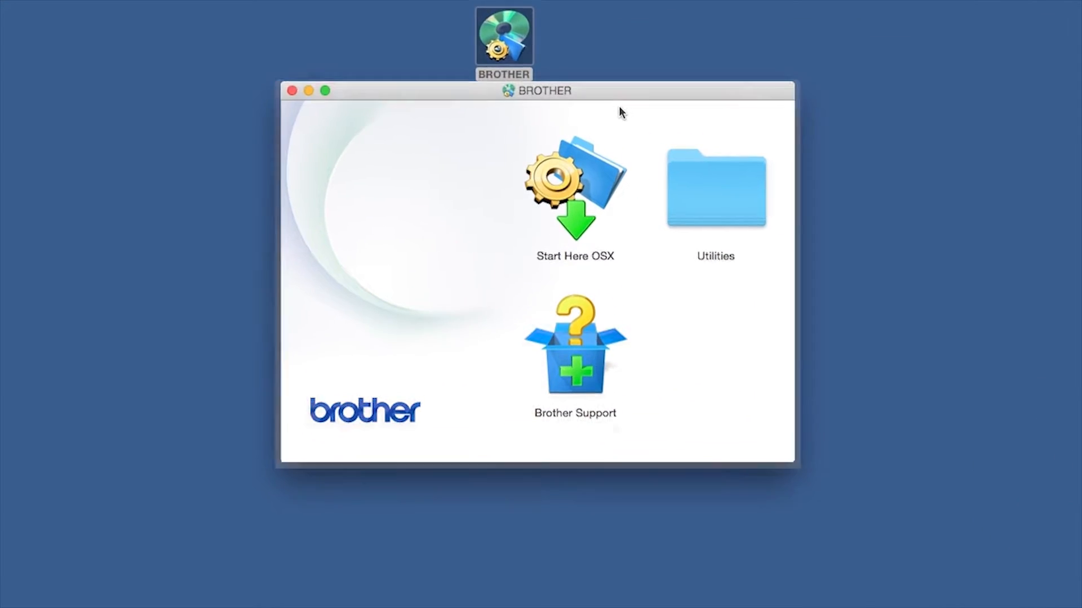
pyautogui.click(574, 193)
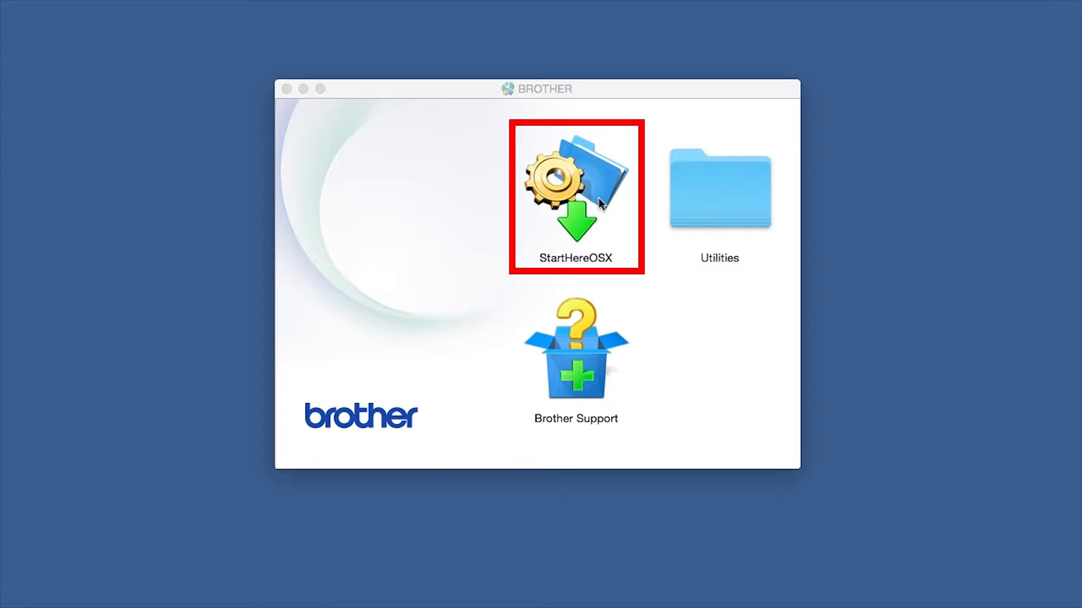
pyautogui.doubleClick(575, 186)
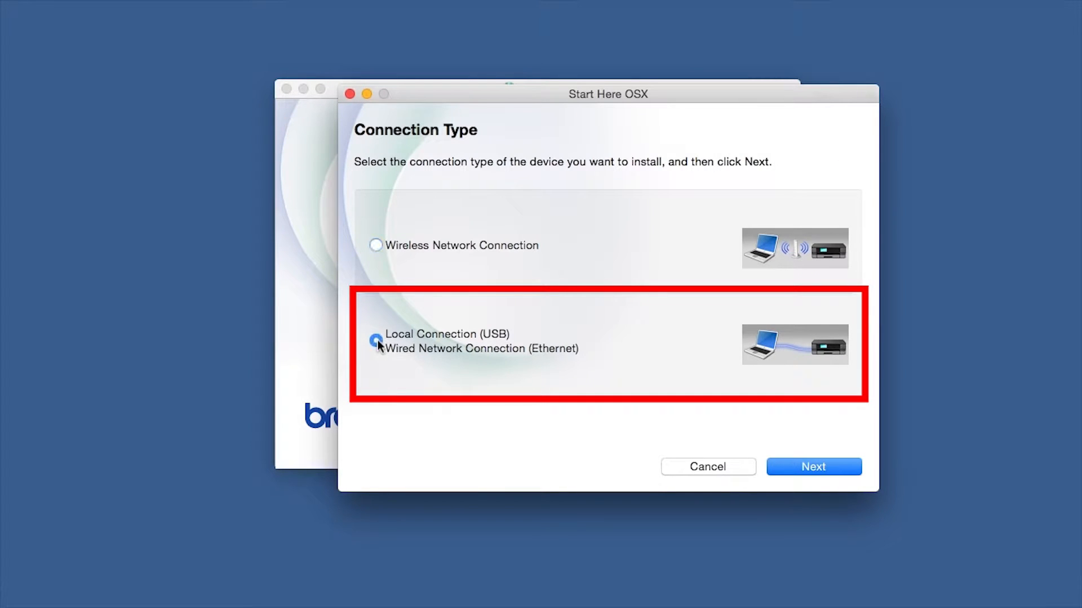
pyautogui.click(812, 467)
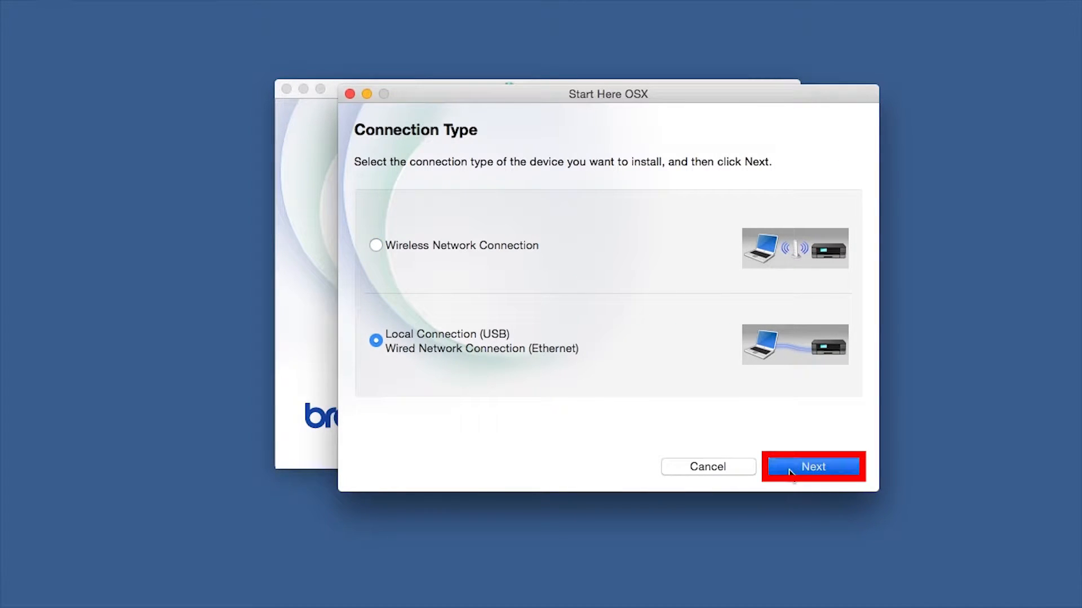
pyautogui.click(812, 467)
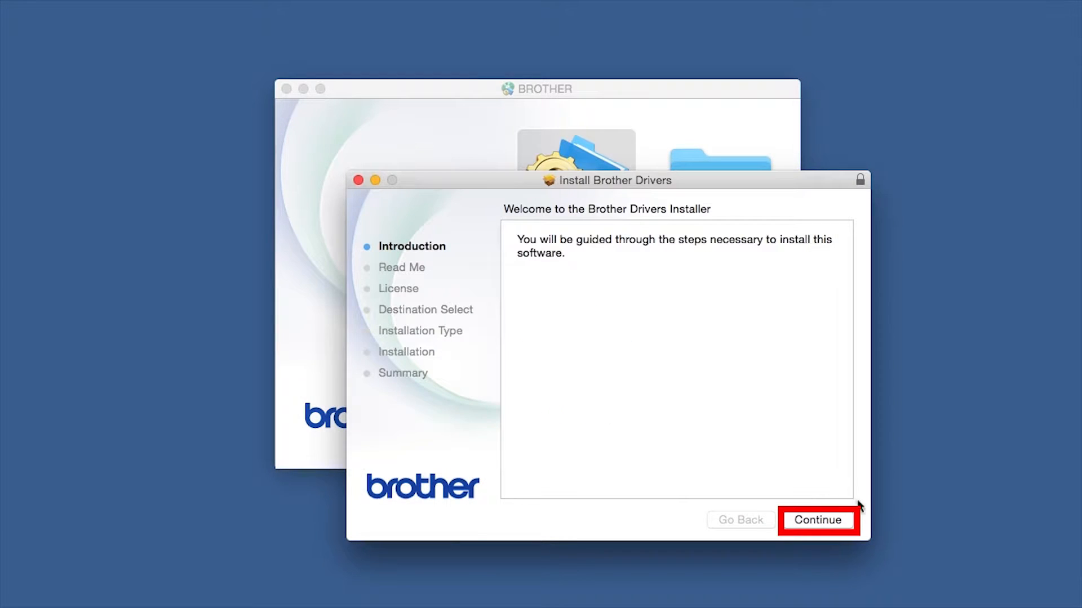
# Continue past Introduction and Read Me, agree to the license, and start the standard install.
pyautogui.click(817, 520)
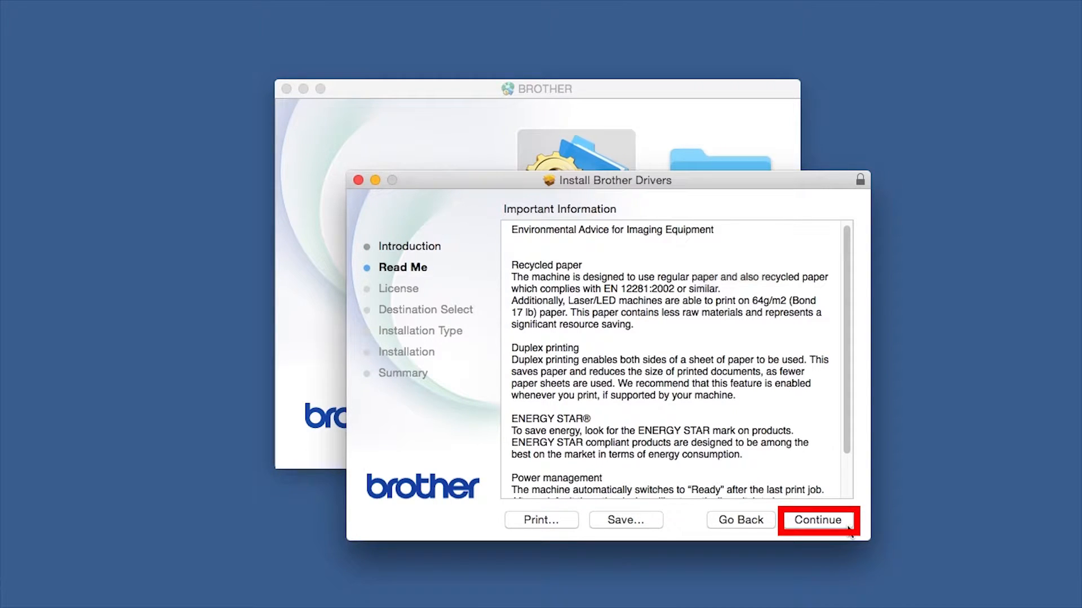
pyautogui.click(818, 520)
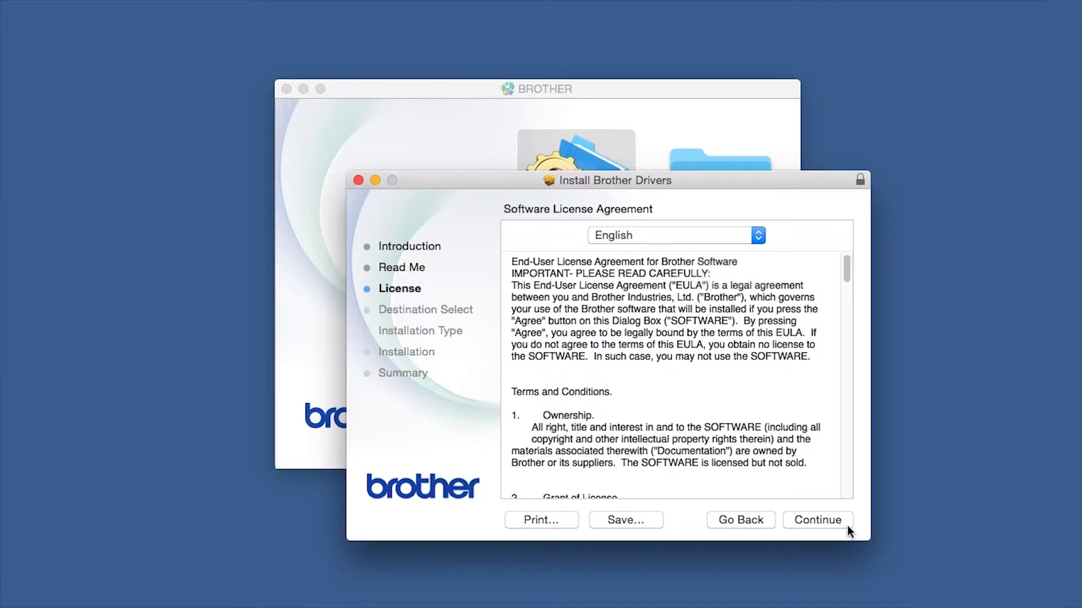
pyautogui.click(817, 519)
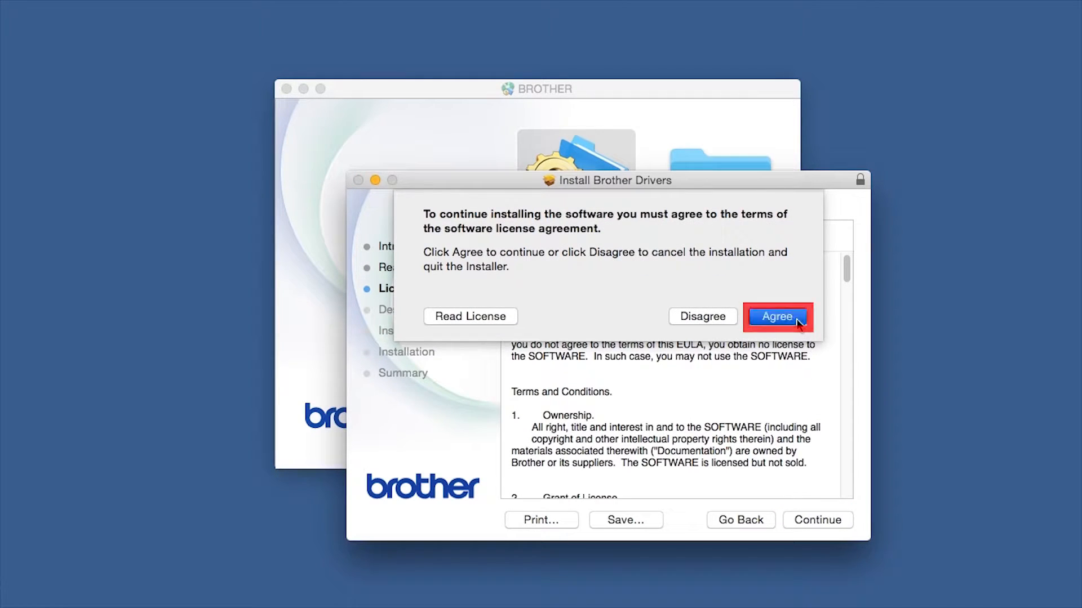
pyautogui.click(776, 316)
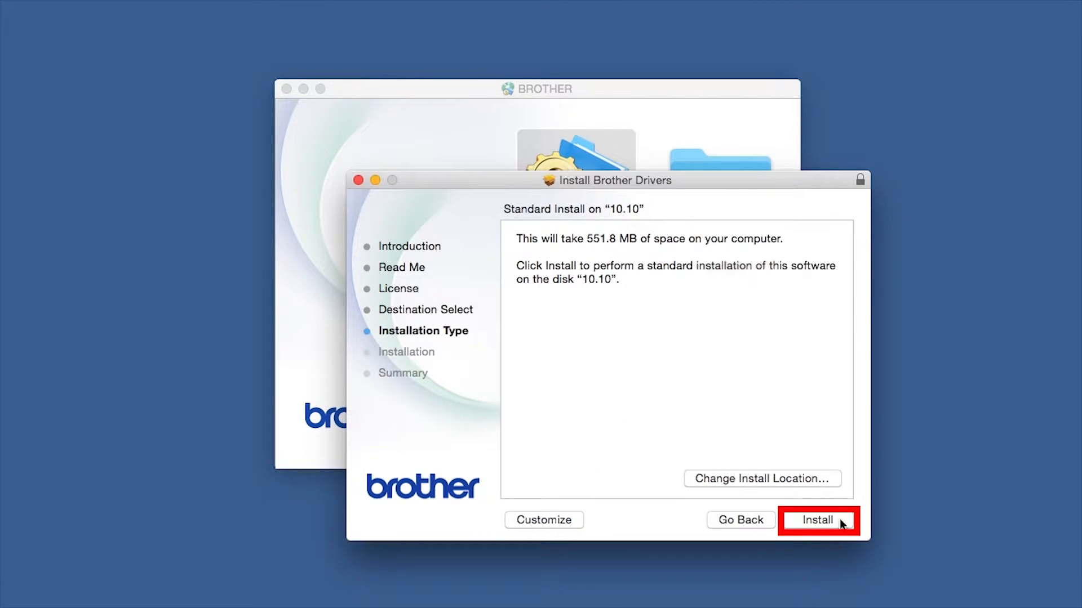
pyautogui.click(819, 520)
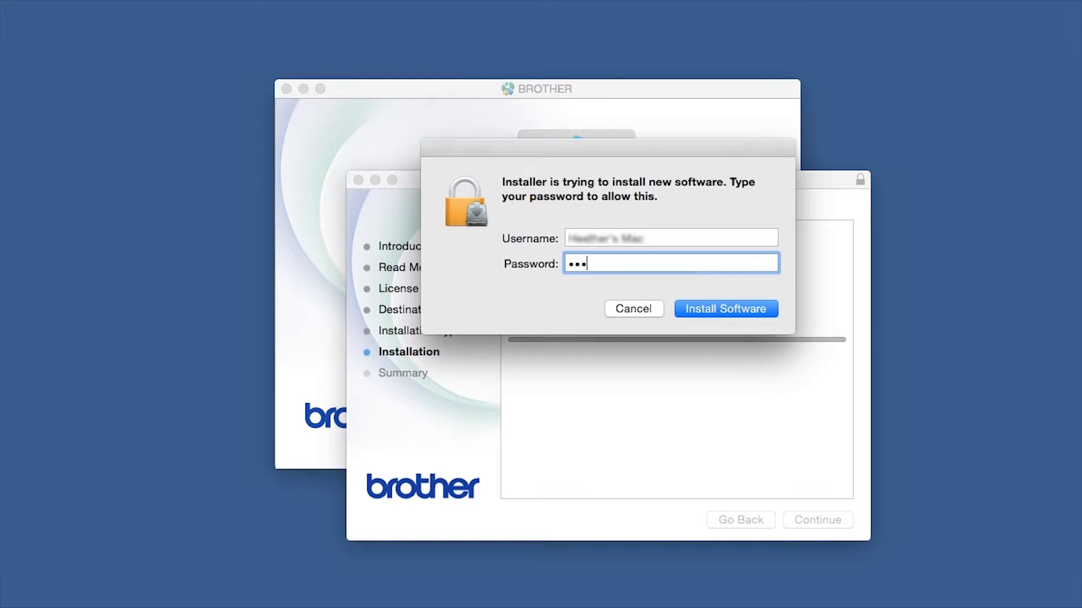
# Authorize the installation with the administrator password and allow InstallSetupWizard to open.
pyautogui.write('•••')
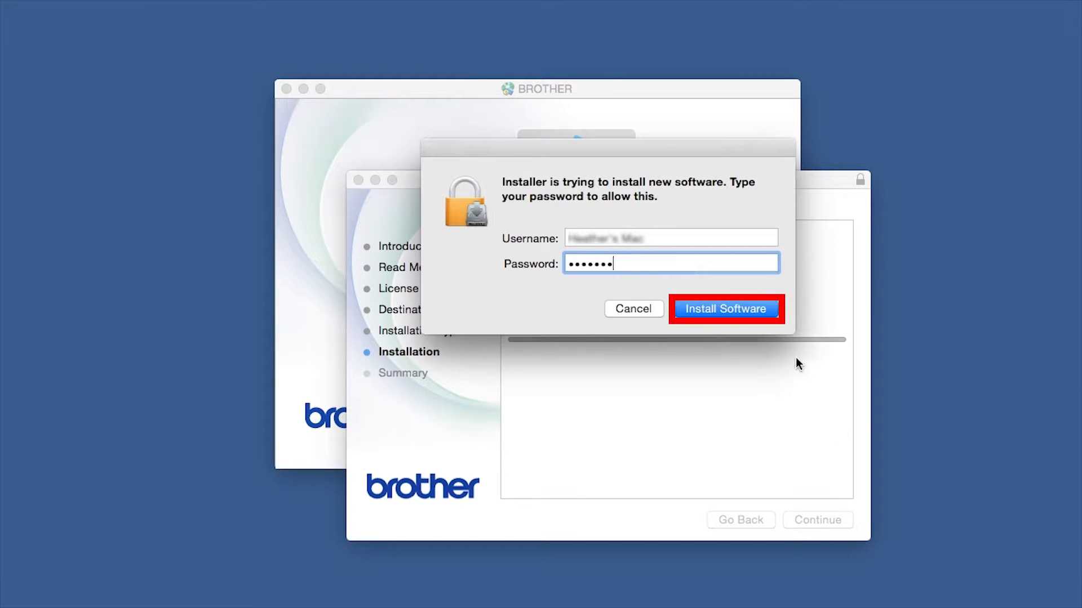
pyautogui.click(725, 310)
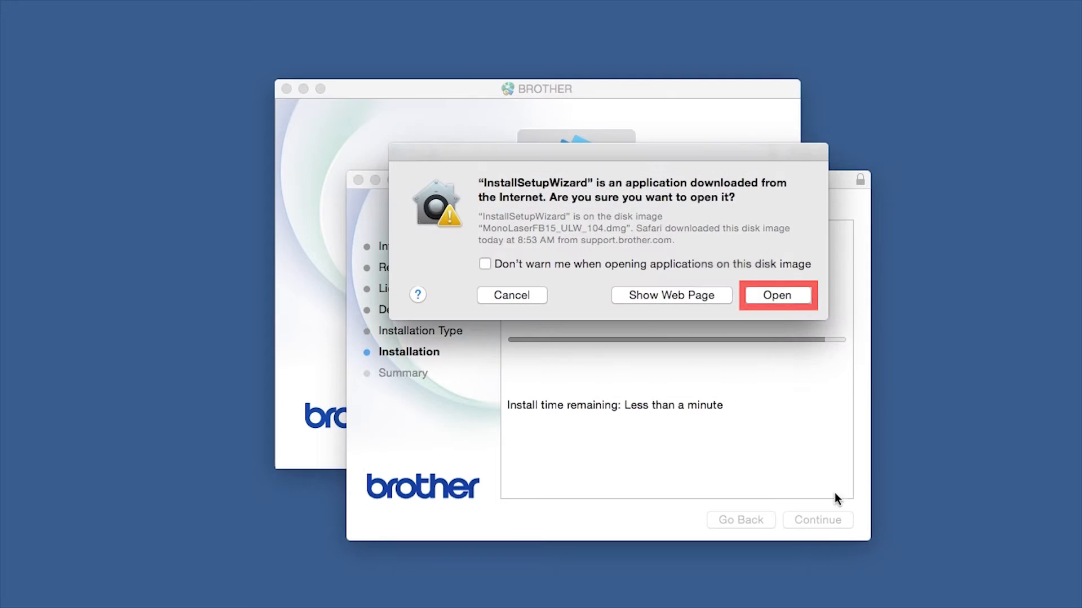
pyautogui.click(777, 296)
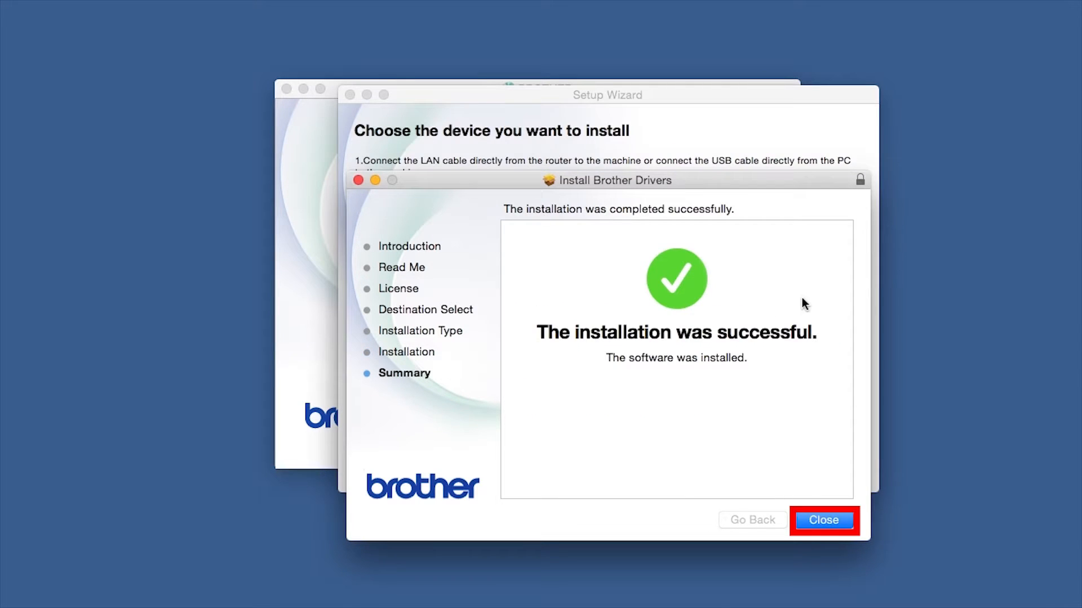
# Close the finished installer and proceed with the USB-connected Brother device in the Setup Wizard.
pyautogui.click(823, 520)
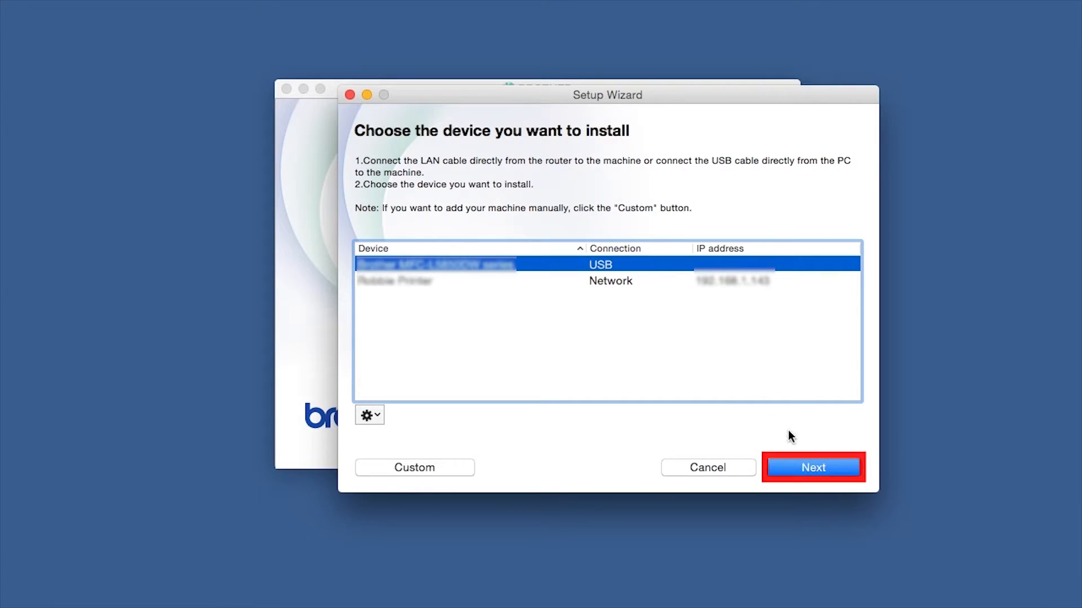
pyautogui.click(812, 467)
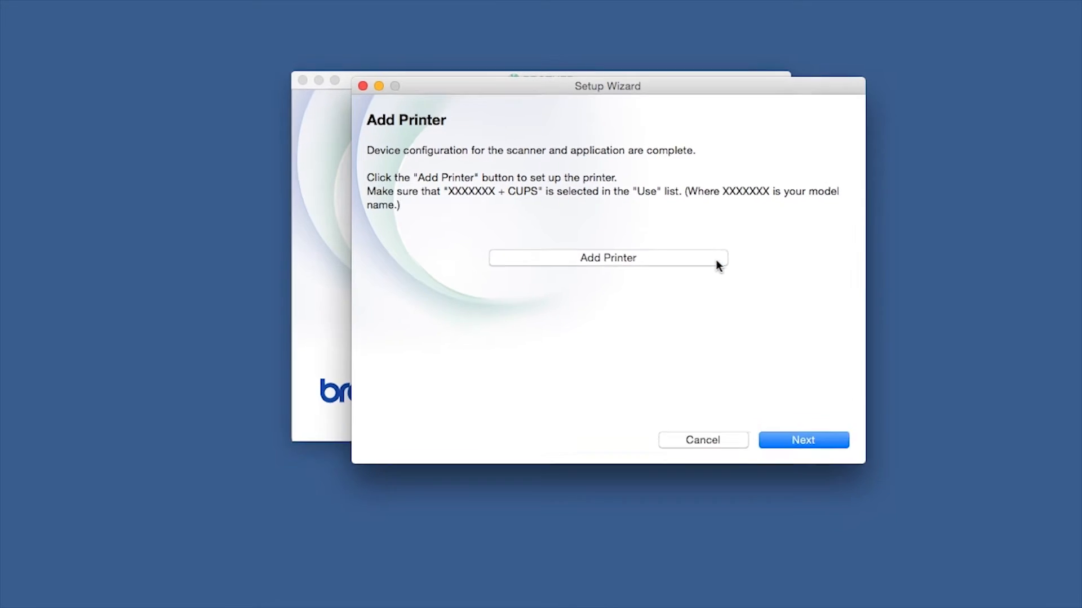
# Open the system Add Printer window from the Setup Wizard's Add Printer step.
pyautogui.click(607, 257)
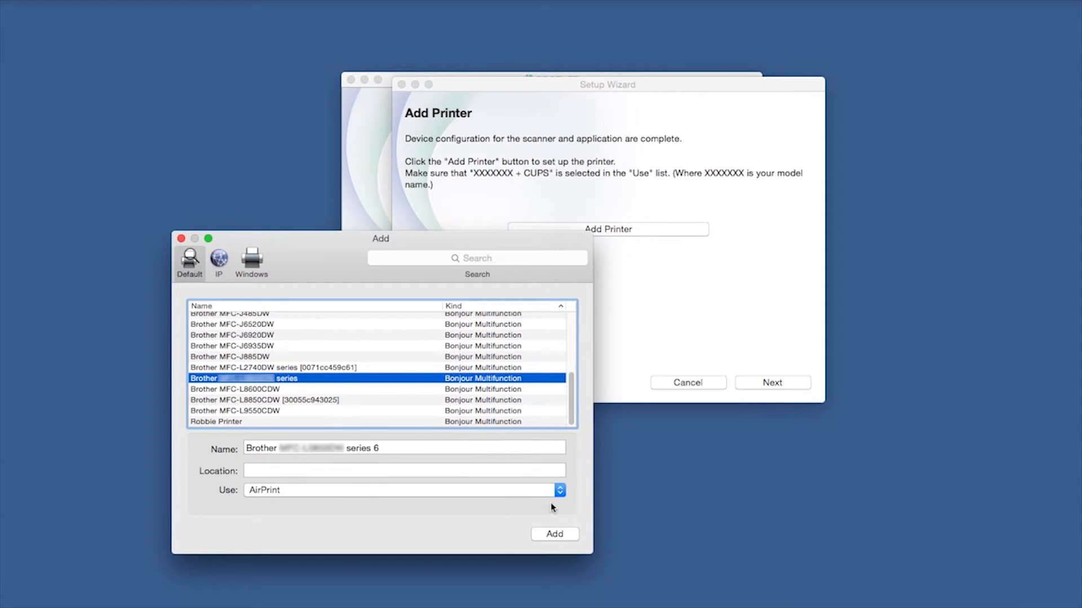
# Add the Brother printer using the 'series CUPS' driver, confirming despite the existing printer.
pyautogui.click(404, 489)
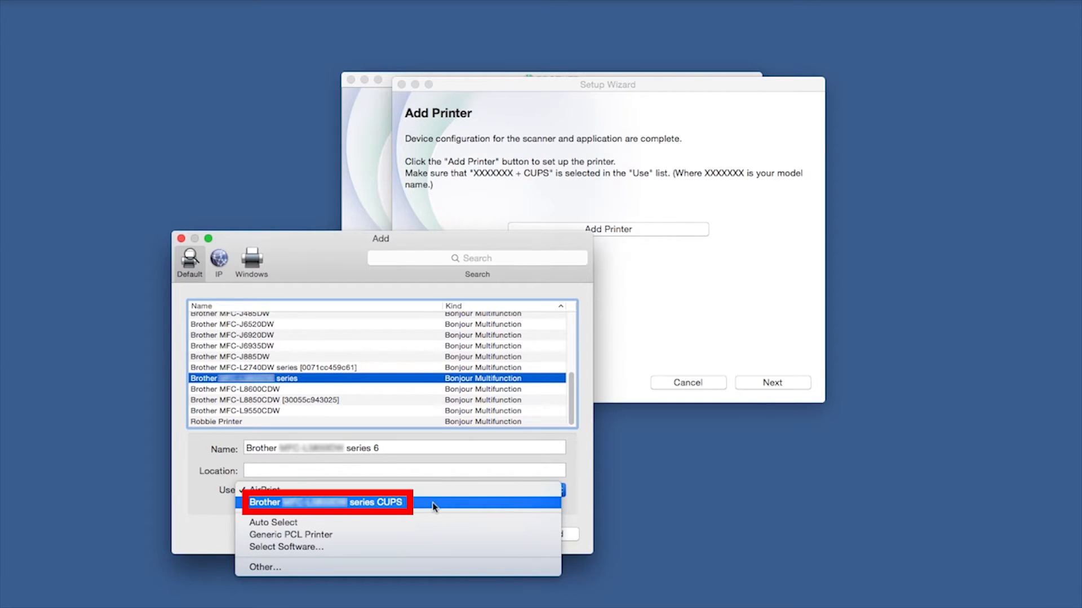
pyautogui.click(328, 502)
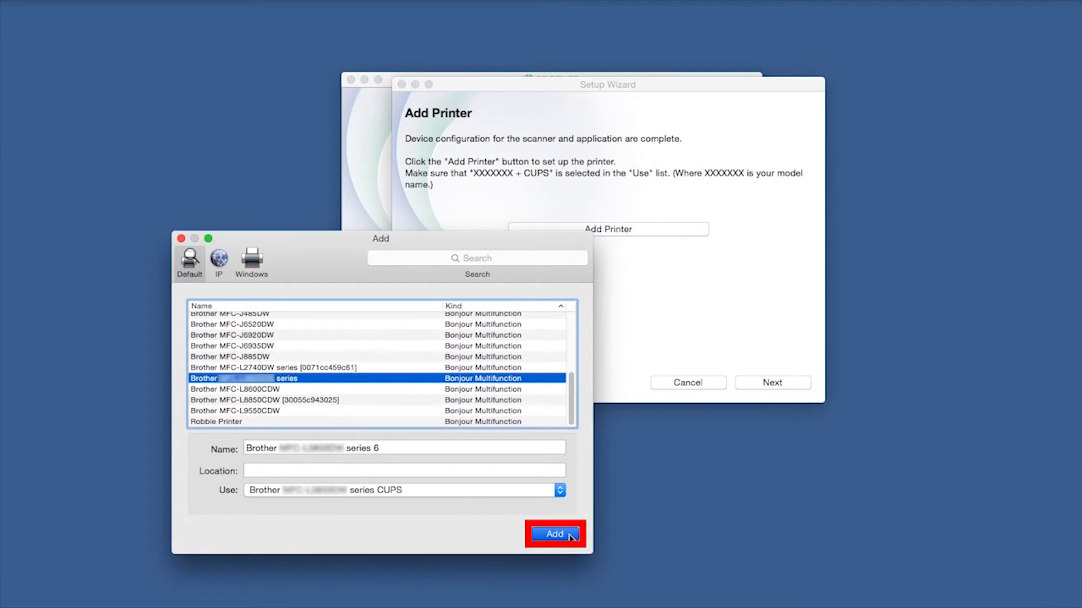
pyautogui.click(555, 534)
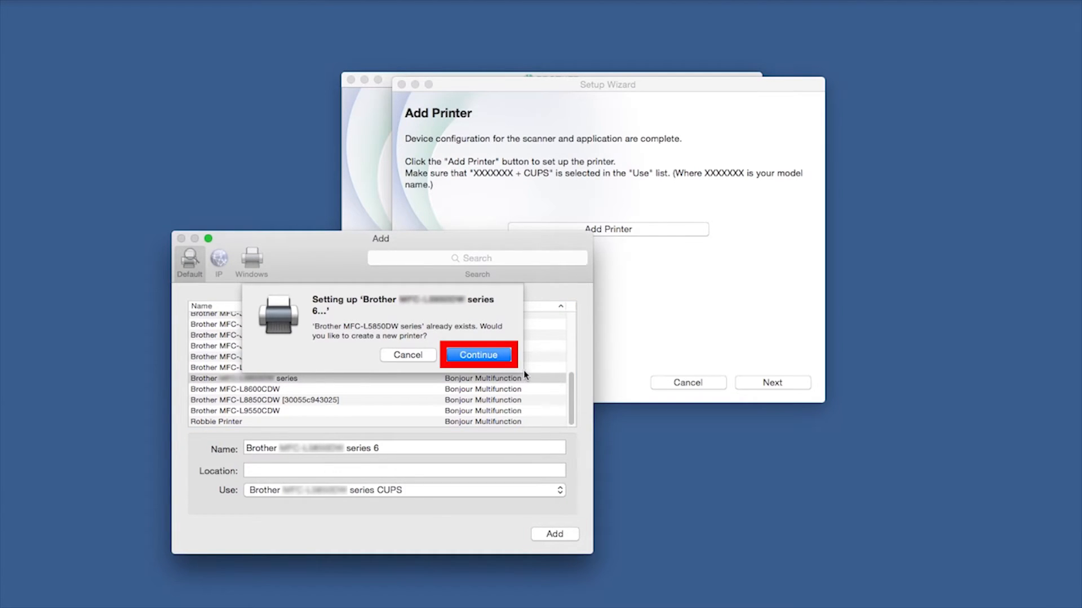
pyautogui.click(477, 354)
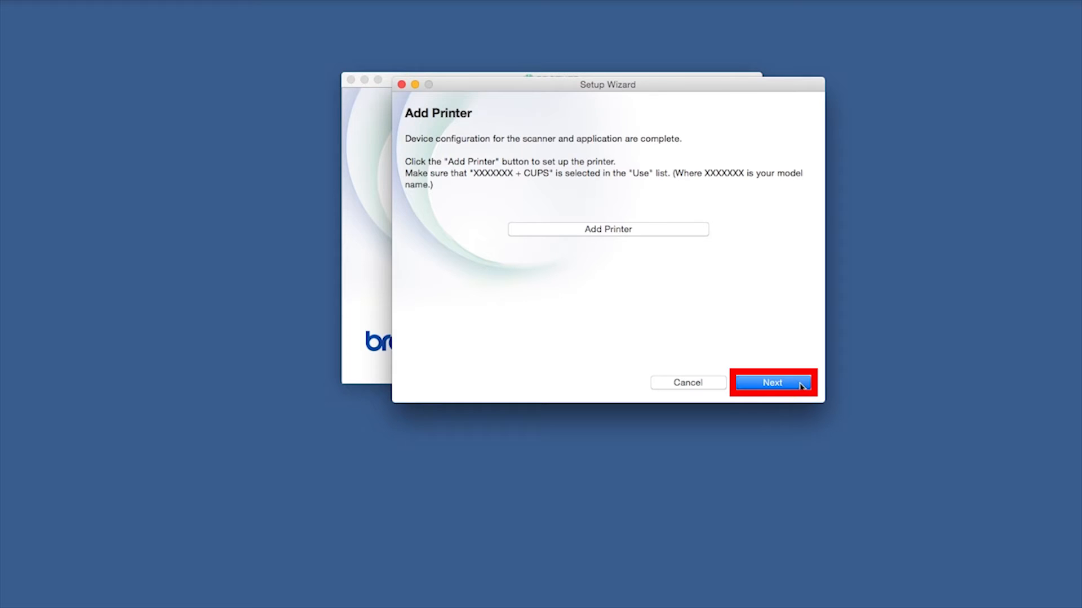
# Advance the wizard to Brother Support, then open and close the Presto! PageManager download.
pyautogui.click(772, 383)
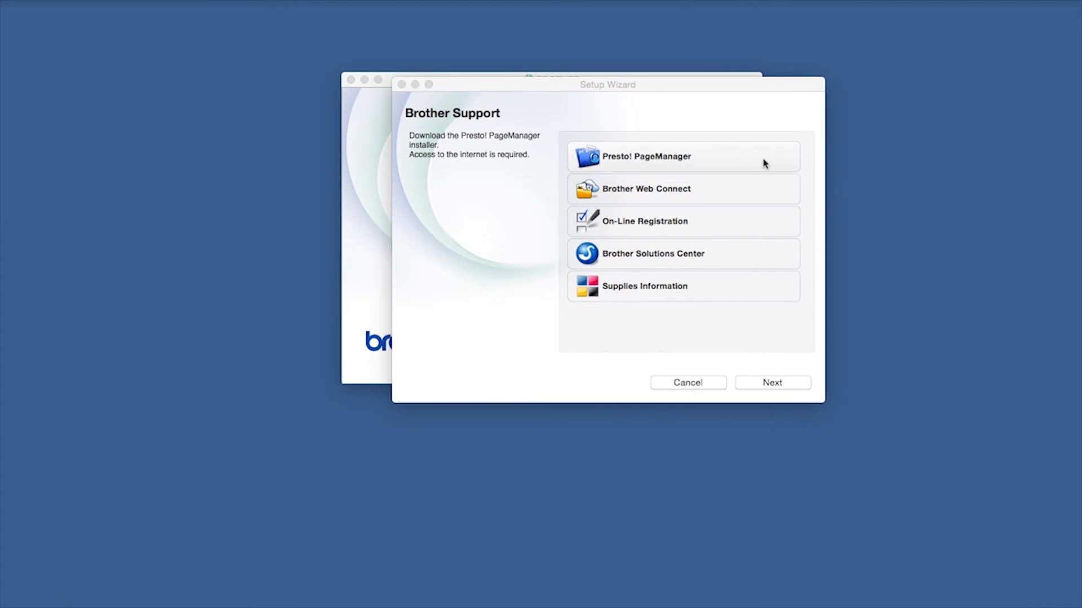
pyautogui.click(645, 156)
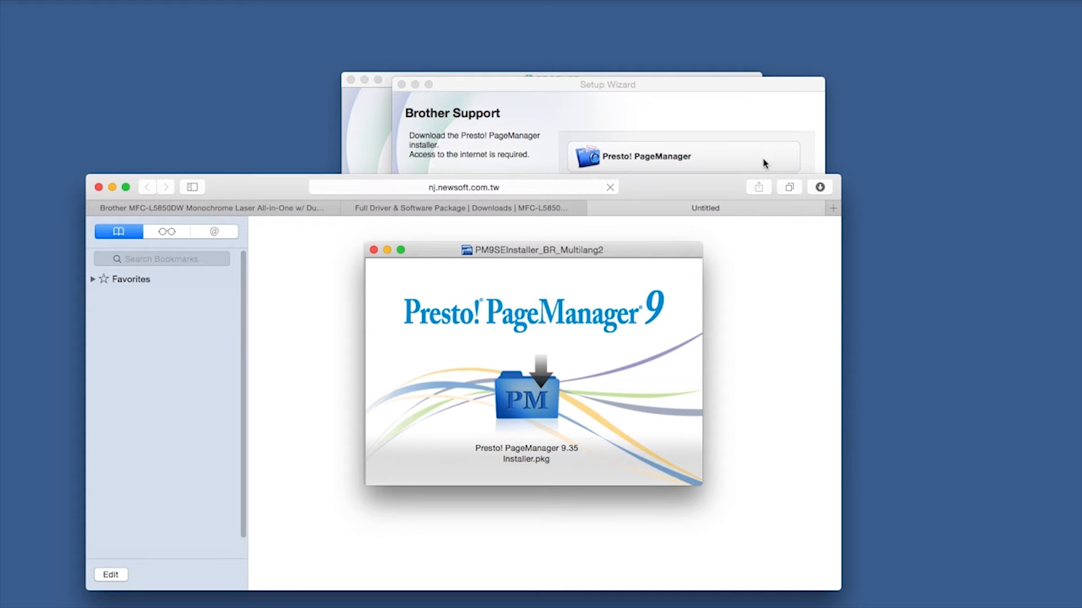
pyautogui.click(607, 84)
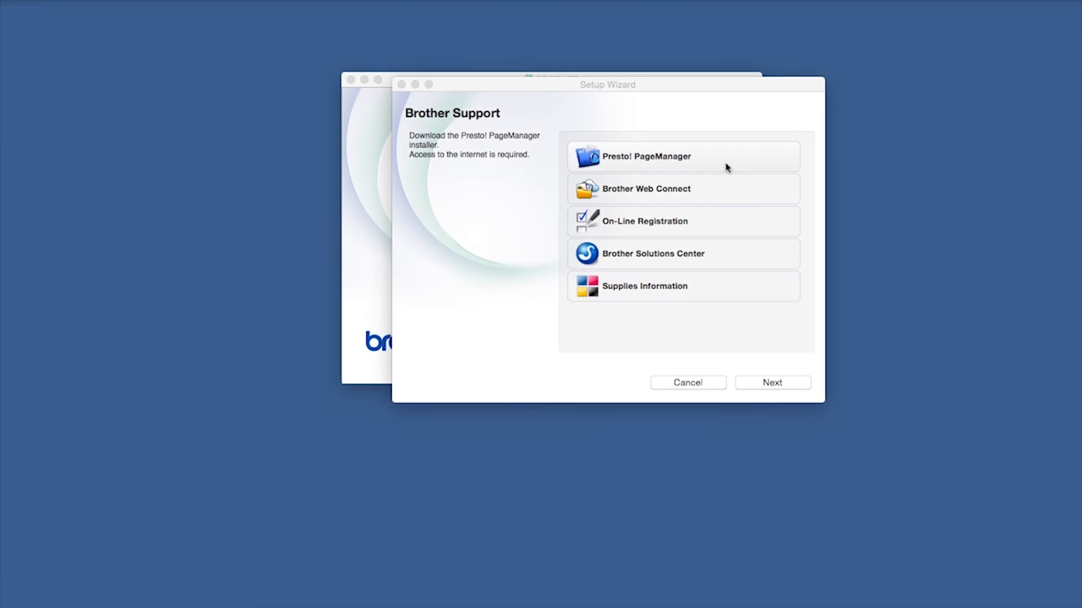
# Skip the Brother Support extras to reach the Setup Complete screen.
pyautogui.click(771, 383)
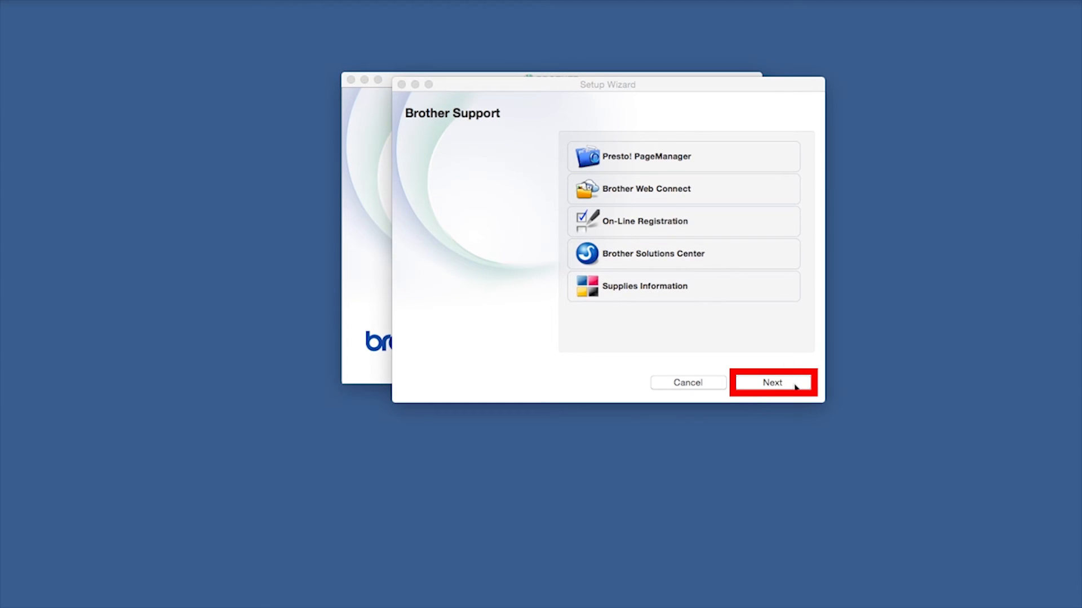
pyautogui.click(772, 383)
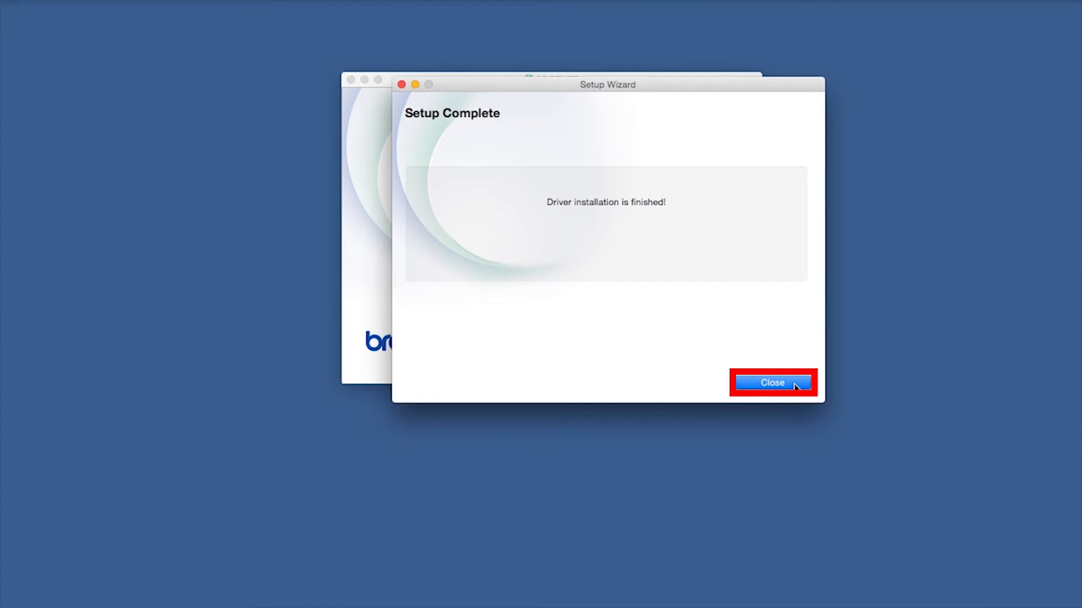